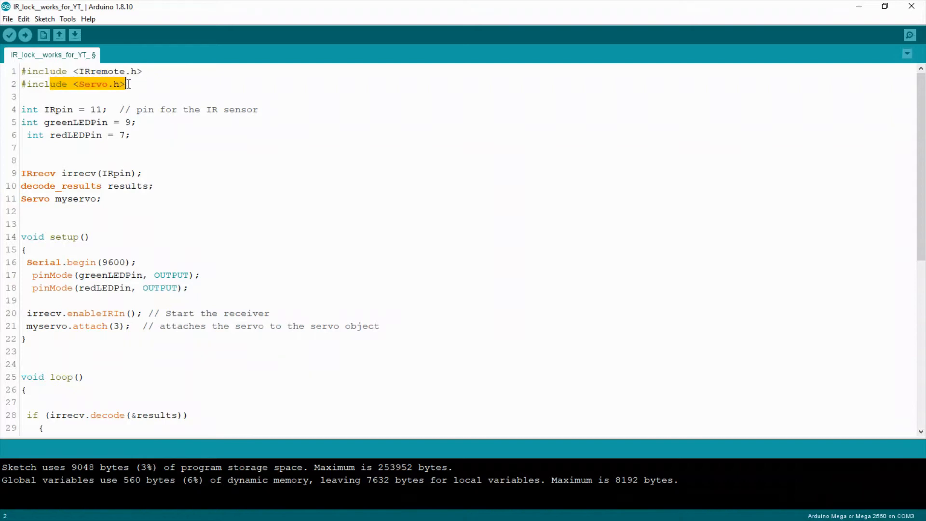
Highlight the Servo include, IR sensor pin, LED pin declarations and the decode_results line
{"action": "left_click", "coordinate": [31, 109]}
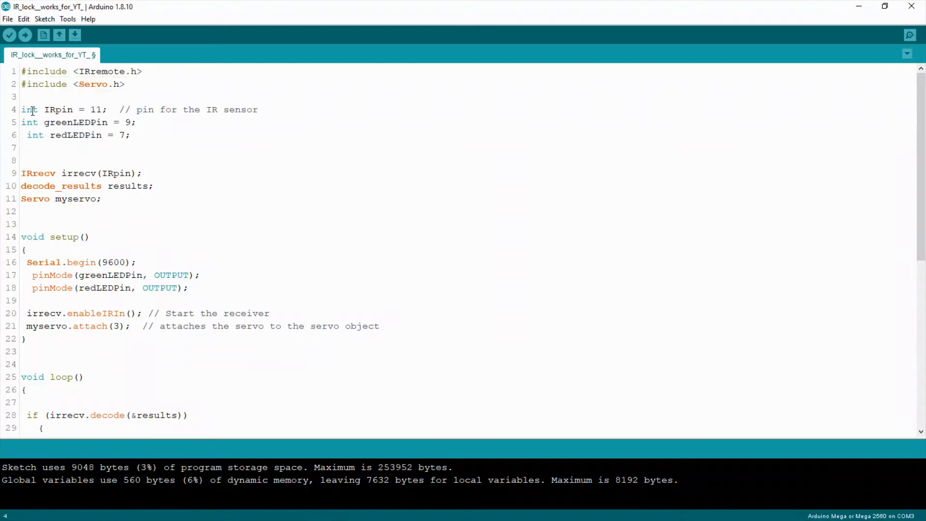
{"action": "double_click", "coordinate": [59, 109]}
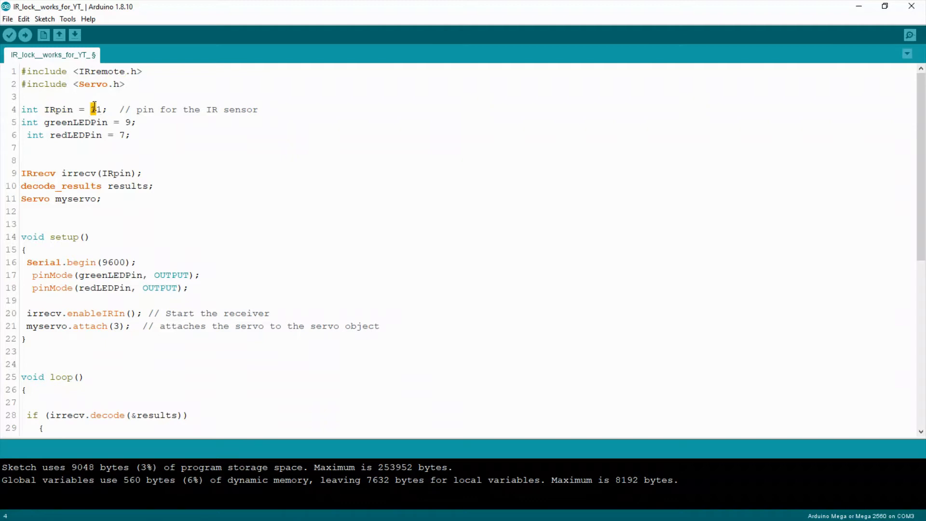
{"action": "double_click", "coordinate": [75, 122]}
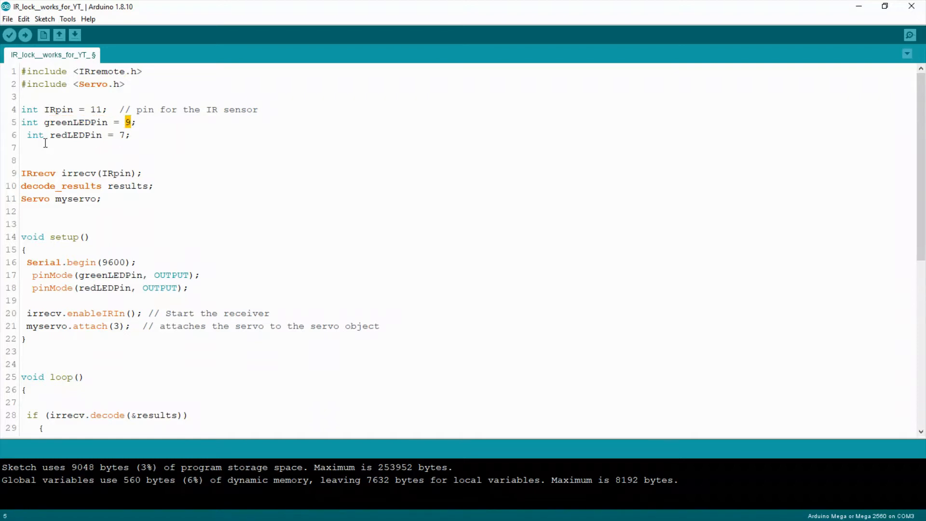
{"action": "double_click", "coordinate": [75, 134]}
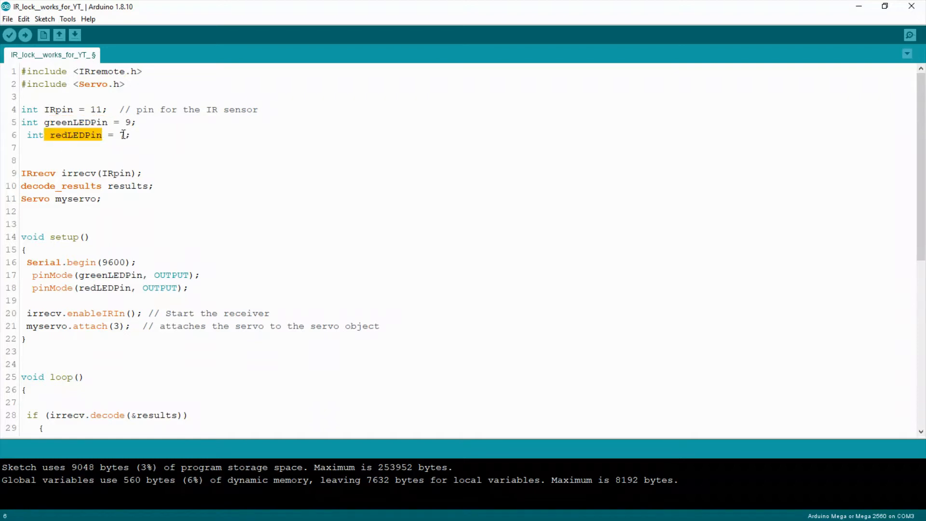
{"action": "scroll", "scroll_direction": "down", "scroll_amount": 3}
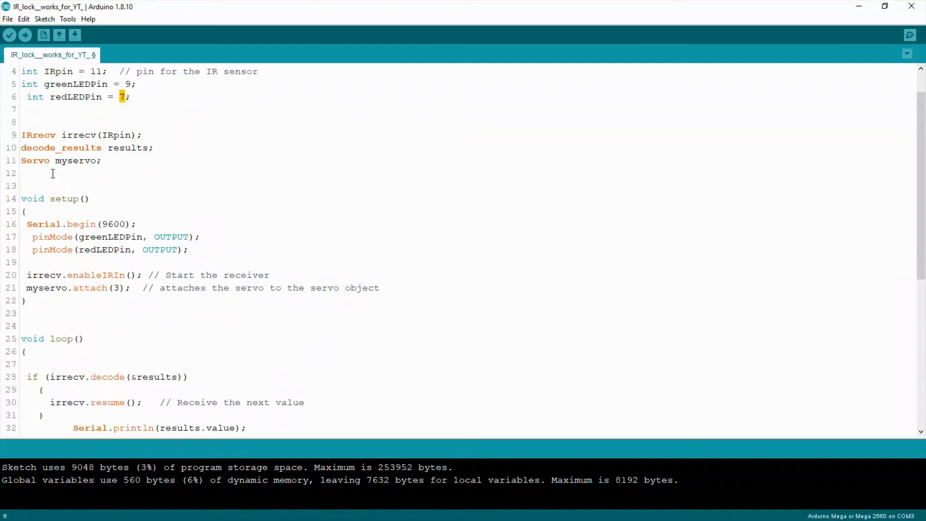
{"action": "double_click", "coordinate": [35, 147]}
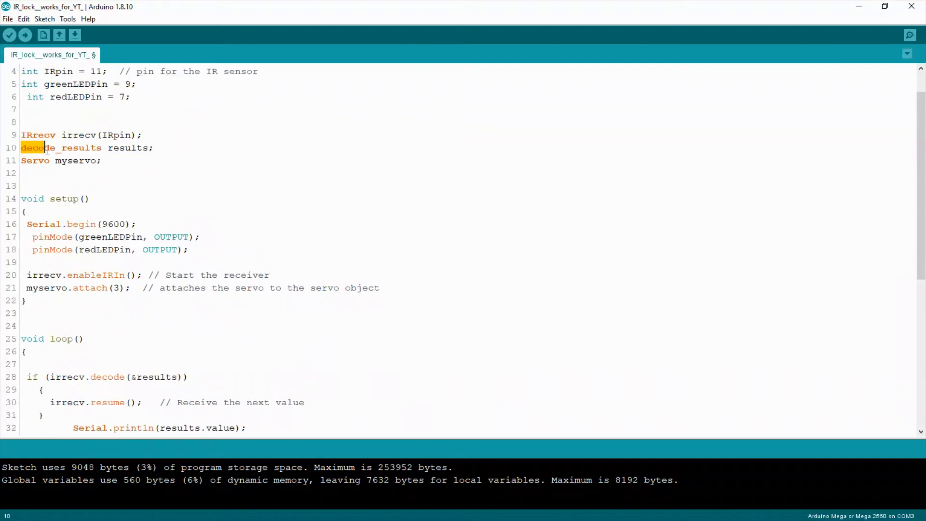
{"action": "triple_click", "coordinate": [87, 147]}
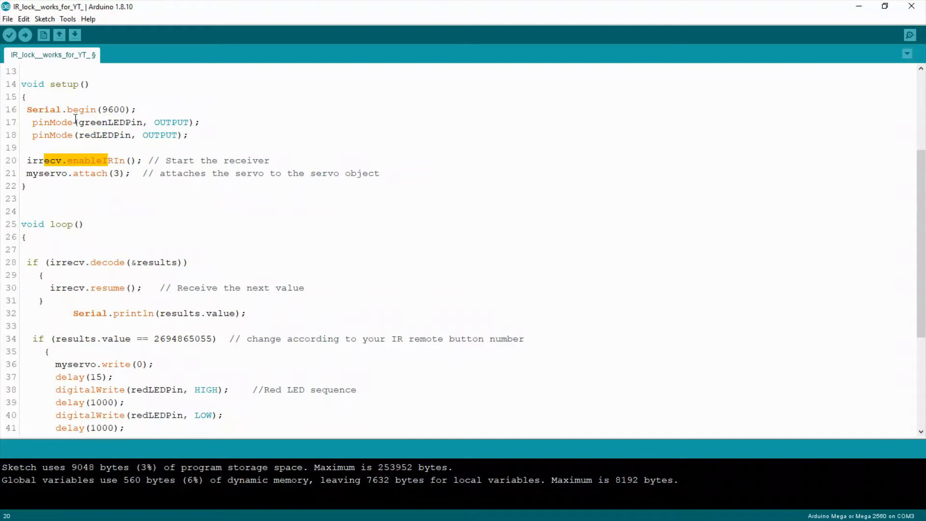
{"action": "mouse_move", "coordinate": [82, 160]}
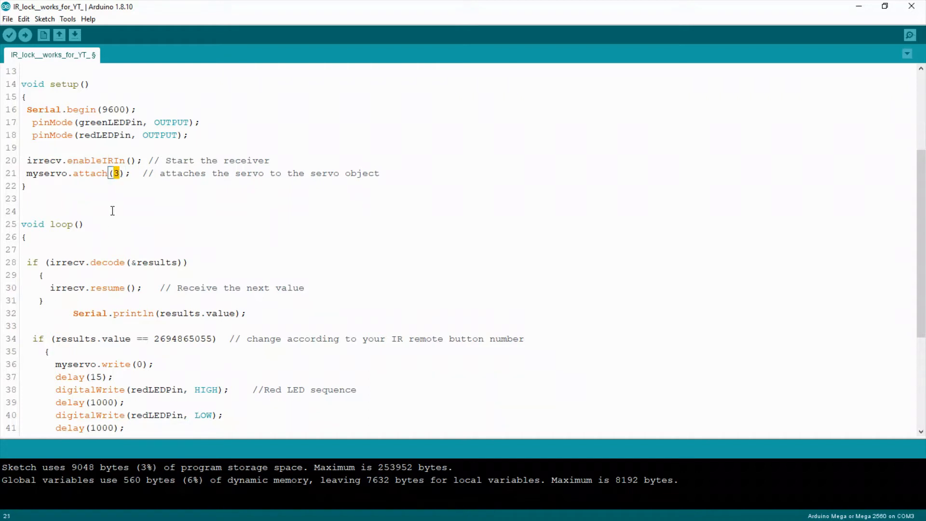
Highlight the irrecv.decode call and both remote button codes in loop
{"action": "scroll", "scroll_direction": "down", "scroll_amount": 3}
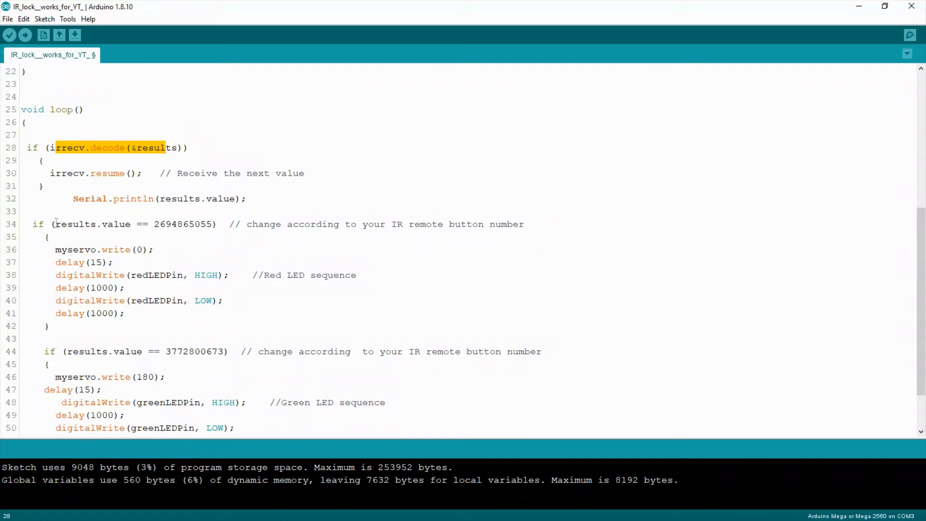
{"action": "double_click", "coordinate": [77, 224]}
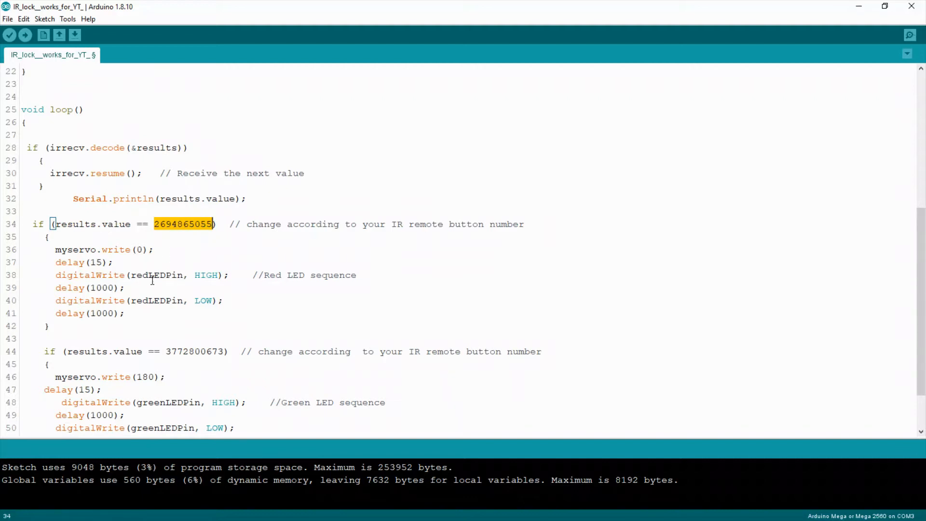
{"action": "double_click", "coordinate": [158, 275]}
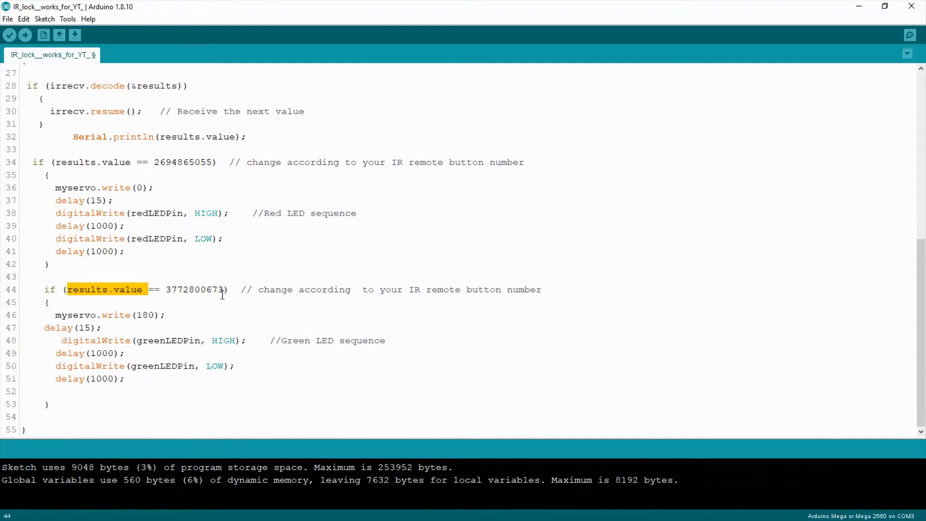
{"action": "double_click", "coordinate": [169, 340]}
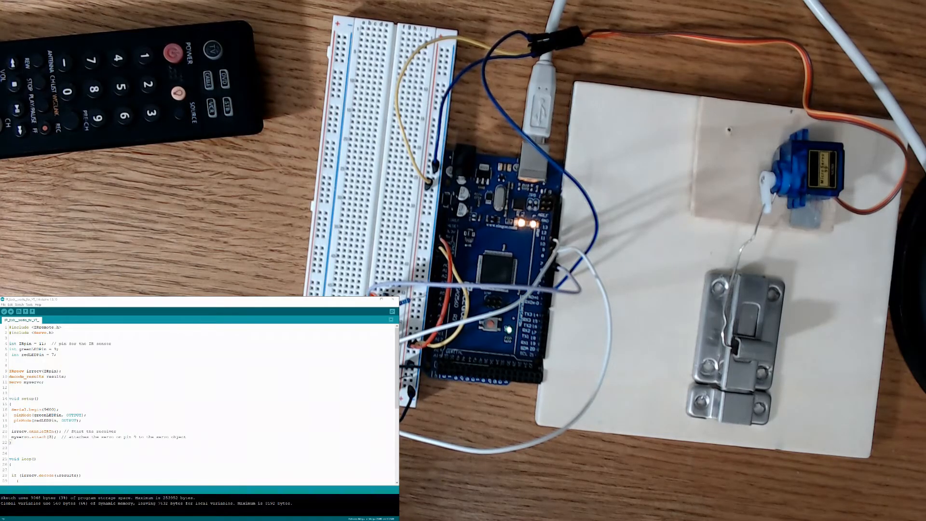
{"action": "left_click", "coordinate": [393, 299]}
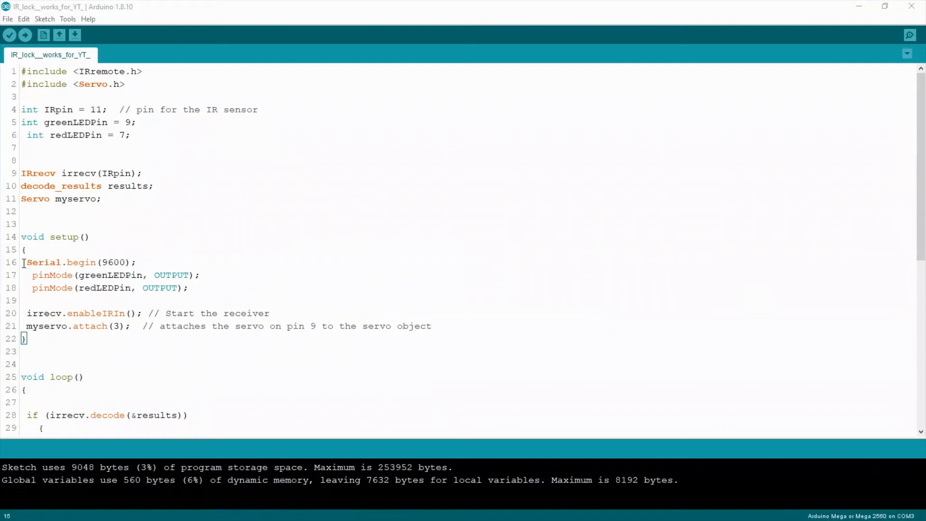
Highlight Serial.begin(9600) and the line printing the received IR value
{"action": "double_click", "coordinate": [61, 262]}
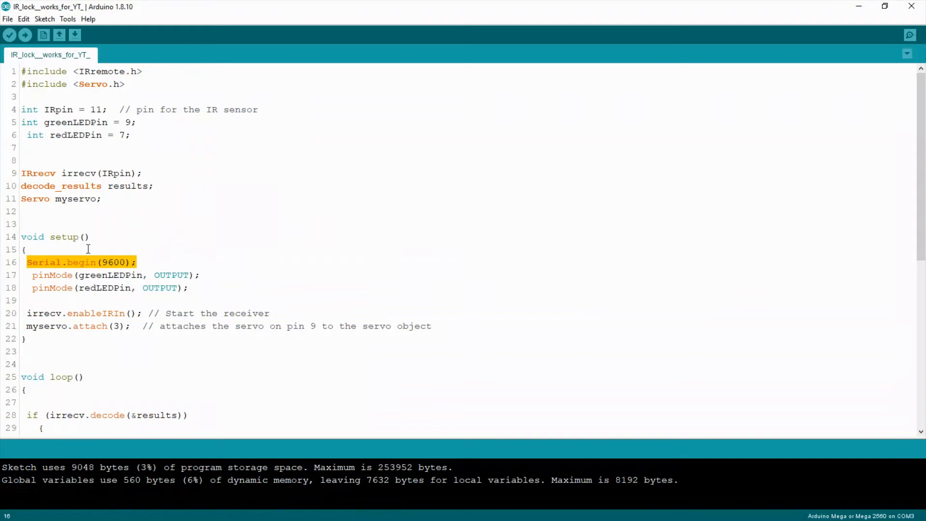
{"action": "scroll", "scroll_direction": "down", "scroll_amount": 3}
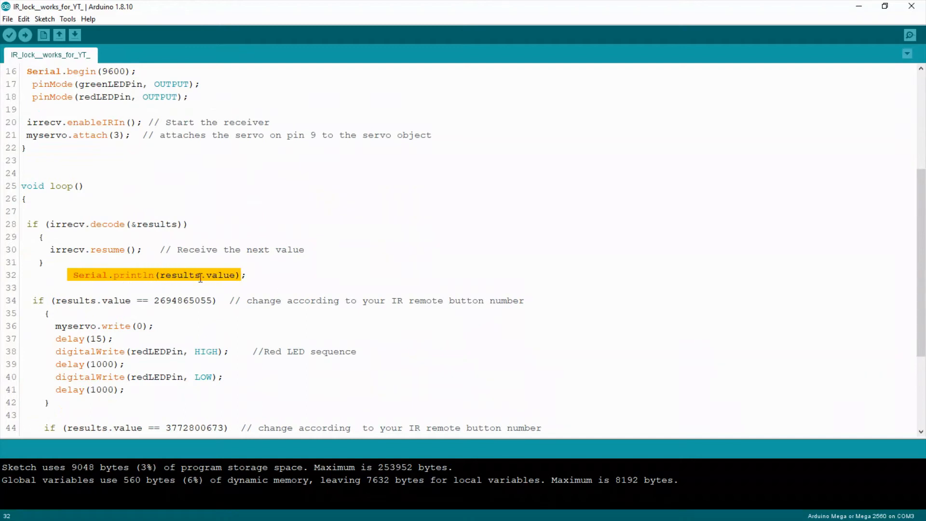
{"action": "left_click", "coordinate": [156, 274]}
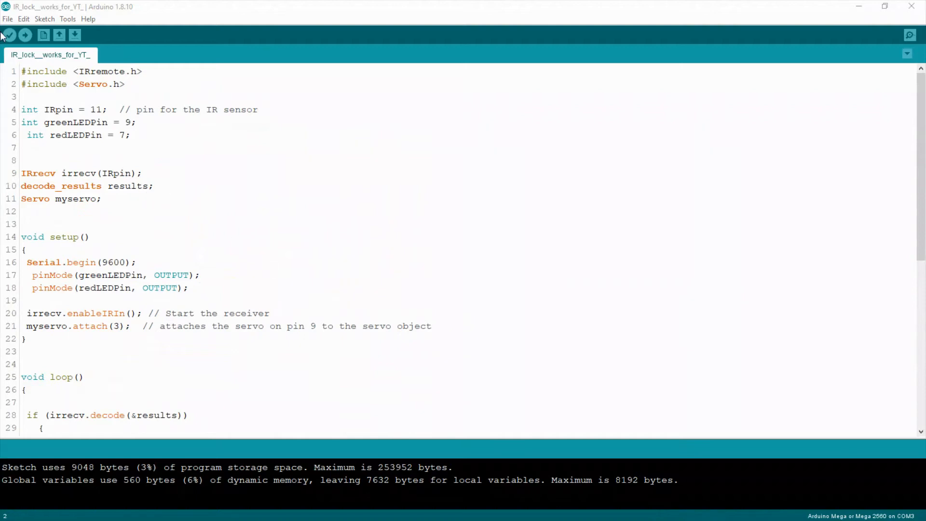
{"action": "left_click_drag", "start_coordinate": [45, 71], "coordinate": [141, 71]}
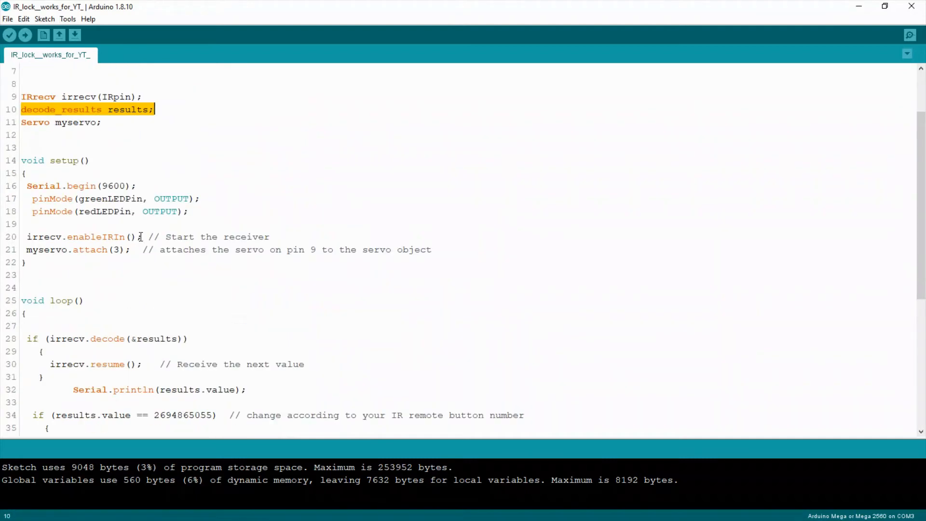
{"action": "scroll", "scroll_direction": "down", "scroll_amount": 3}
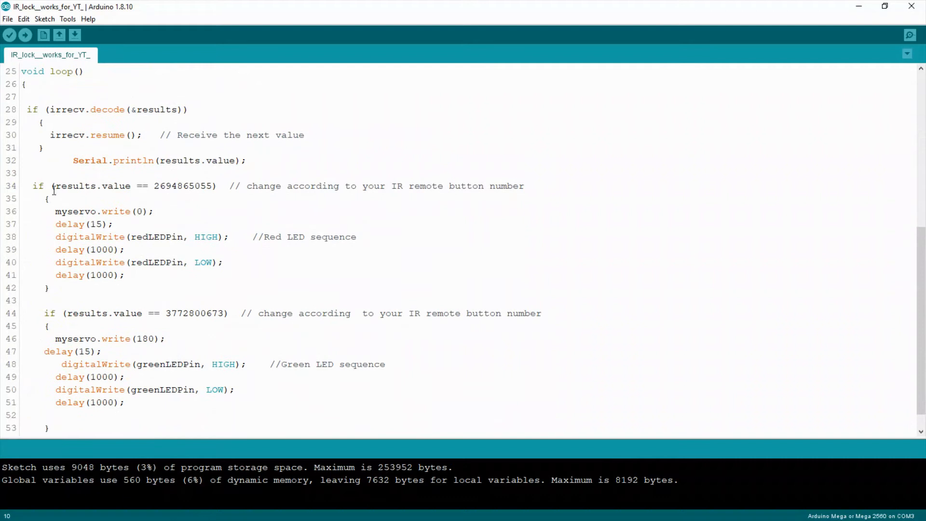
{"action": "double_click", "coordinate": [77, 186]}
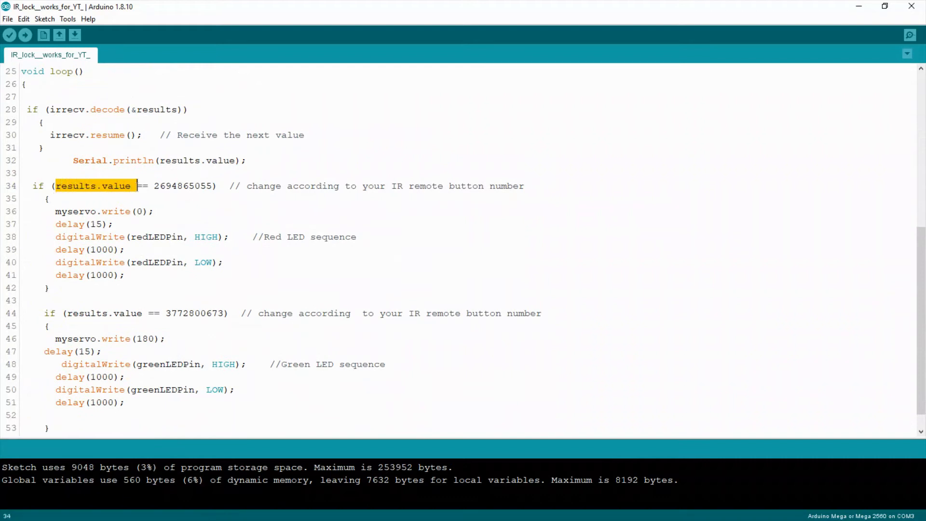
{"action": "double_click", "coordinate": [184, 185]}
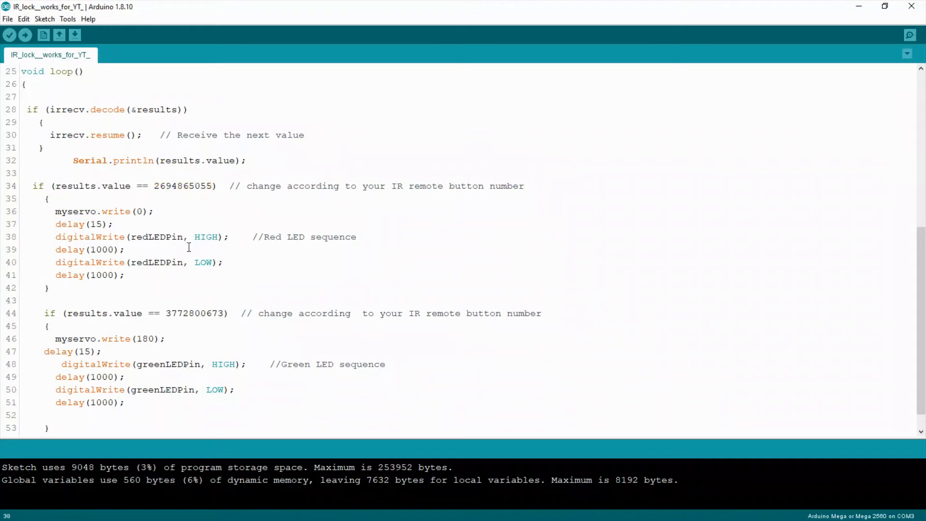
{"action": "scroll", "scroll_direction": "down", "scroll_amount": 3}
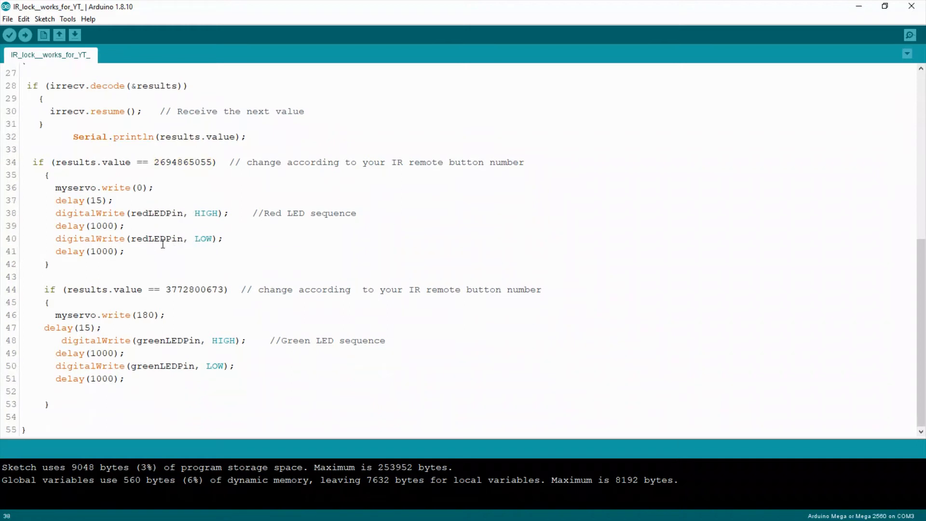
{"action": "double_click", "coordinate": [104, 289]}
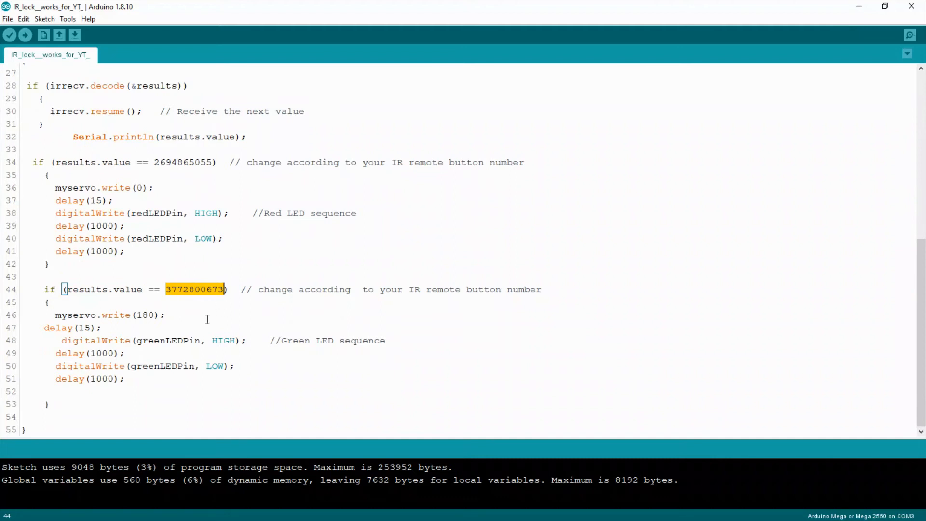
Clear the highlight and display the Serial Monitor listing codes received from the remote
{"action": "left_click", "coordinate": [155, 340]}
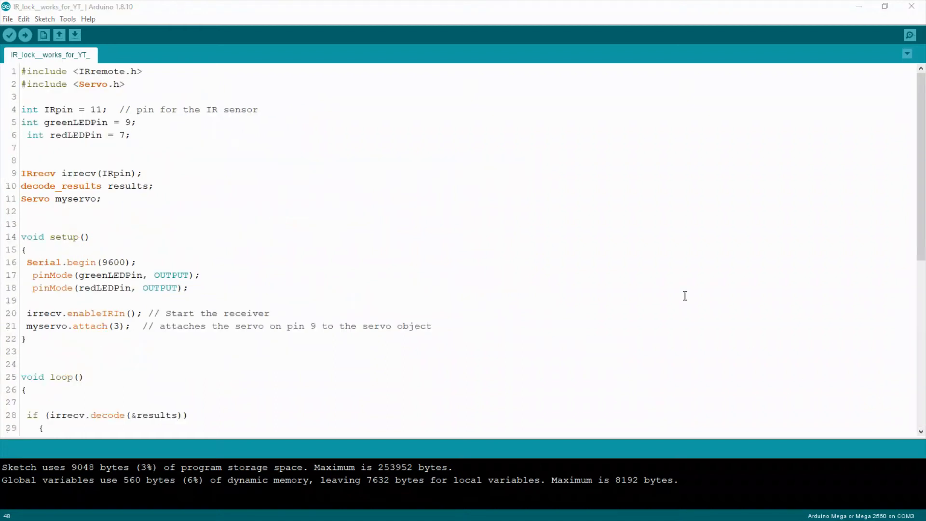
{"action": "left_click", "coordinate": [908, 35]}
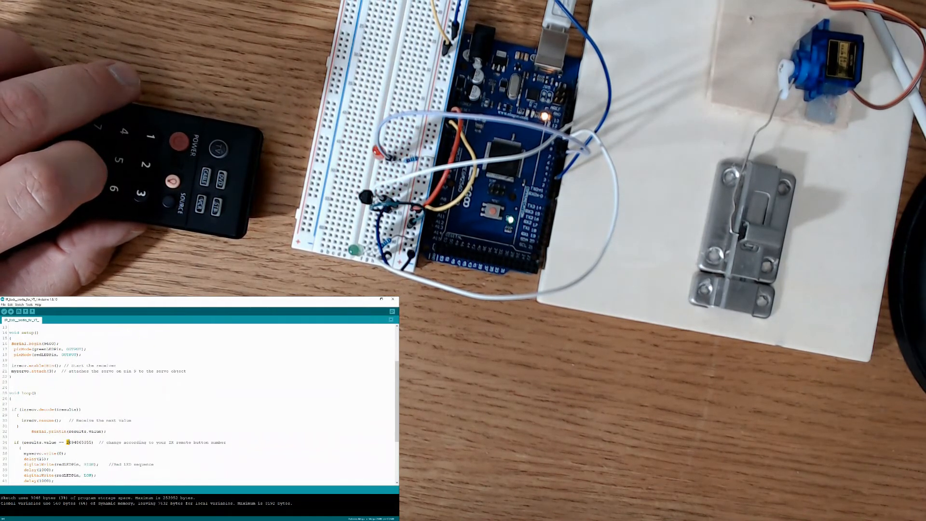
{"action": "left_click", "coordinate": [392, 311]}
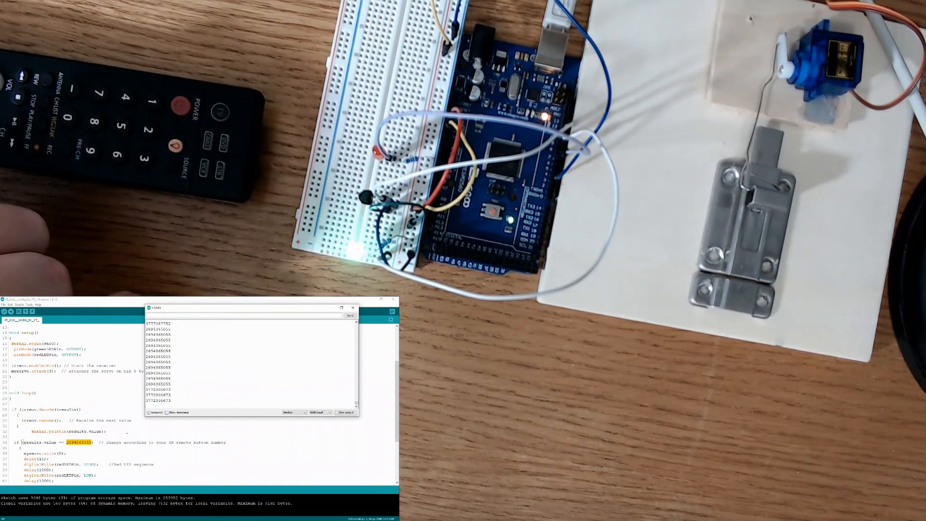
{"action": "scroll", "scroll_direction": "down", "scroll_amount": 3}
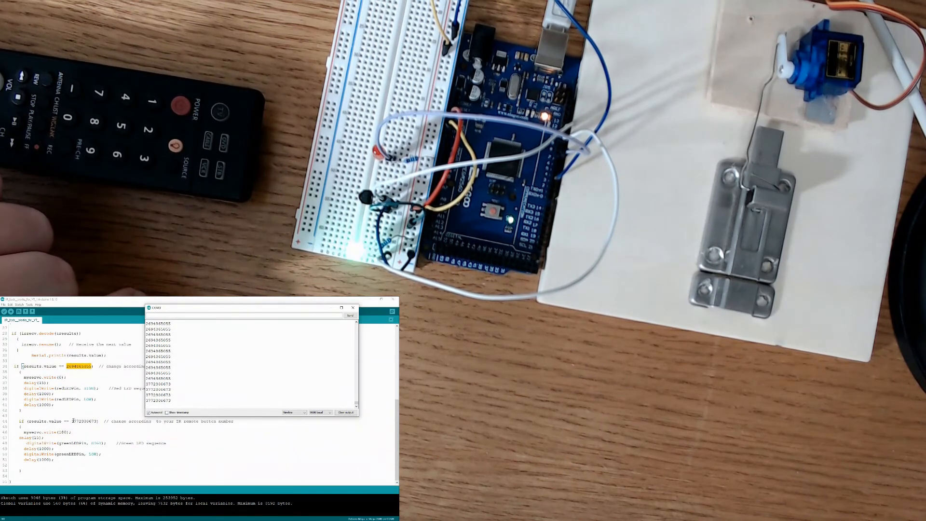
{"action": "left_click", "coordinate": [353, 308]}
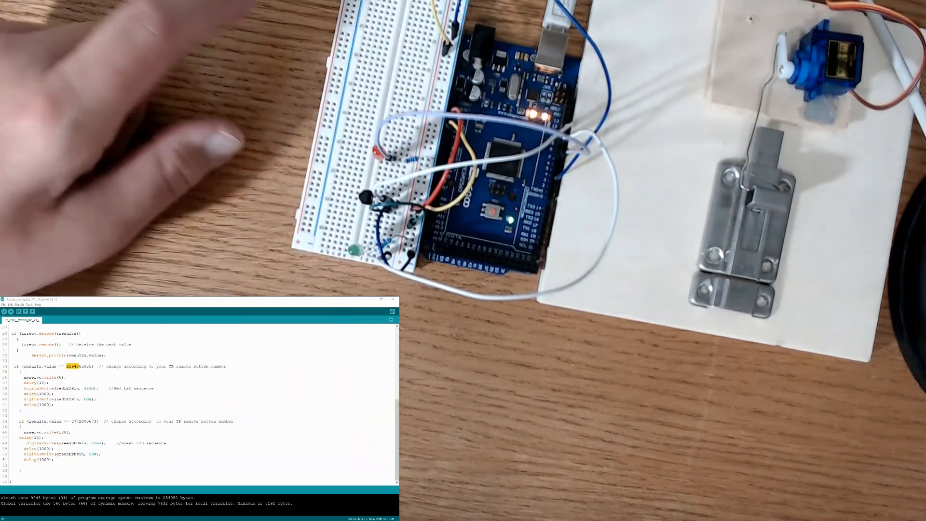
{"action": "left_click", "coordinate": [384, 300]}
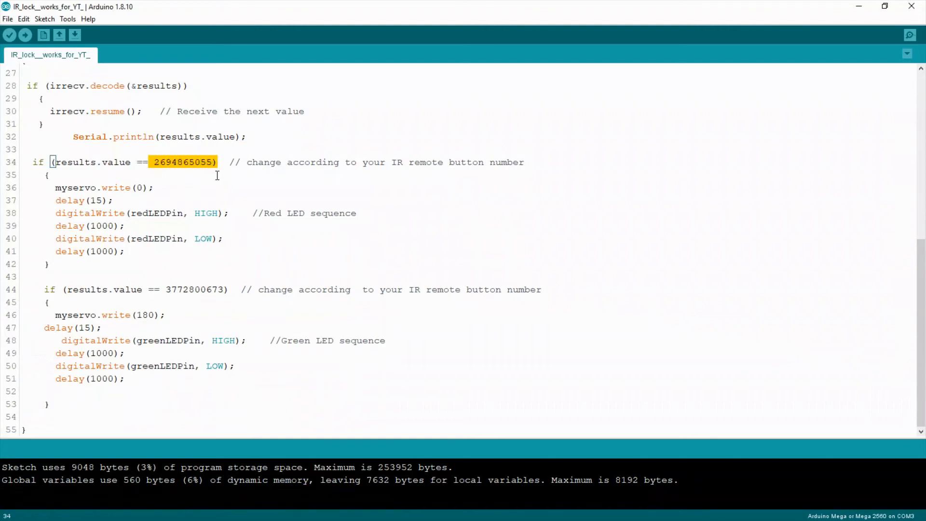
{"action": "mouse_move", "coordinate": [235, 197]}
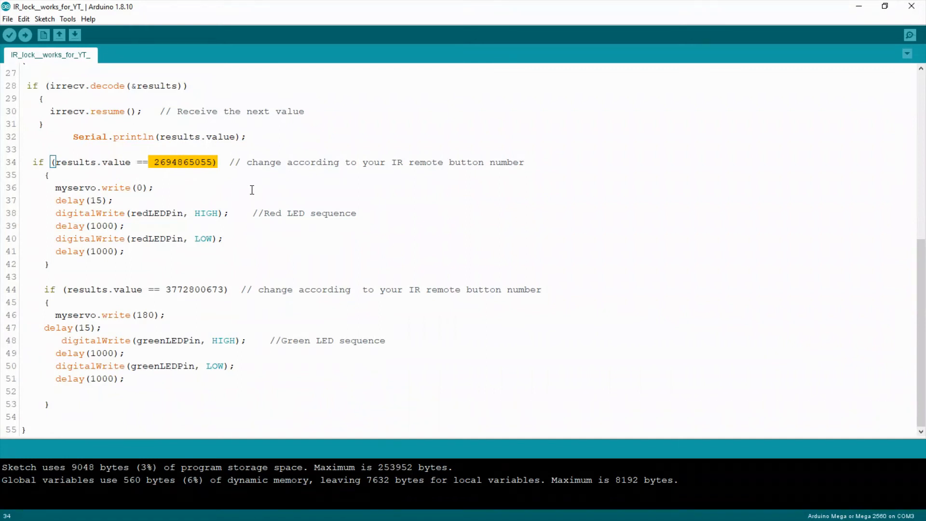
{"action": "mouse_move", "coordinate": [211, 285]}
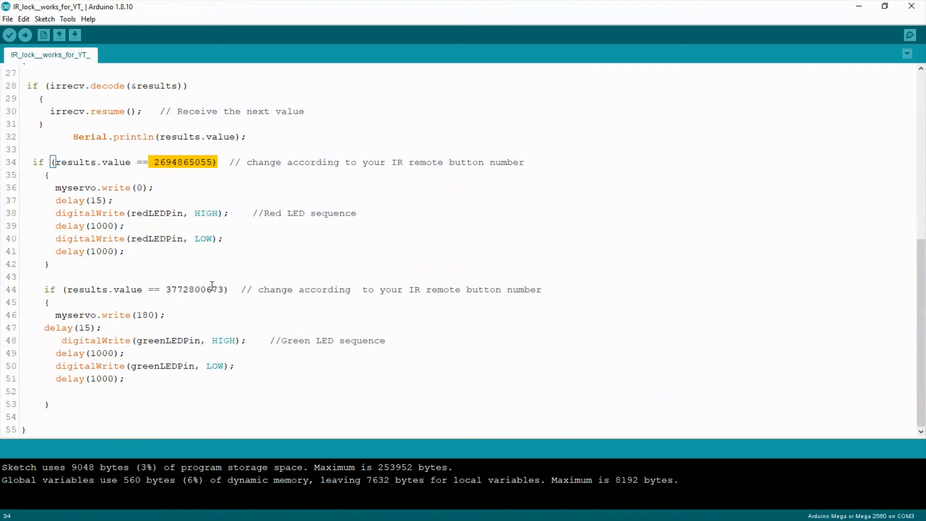